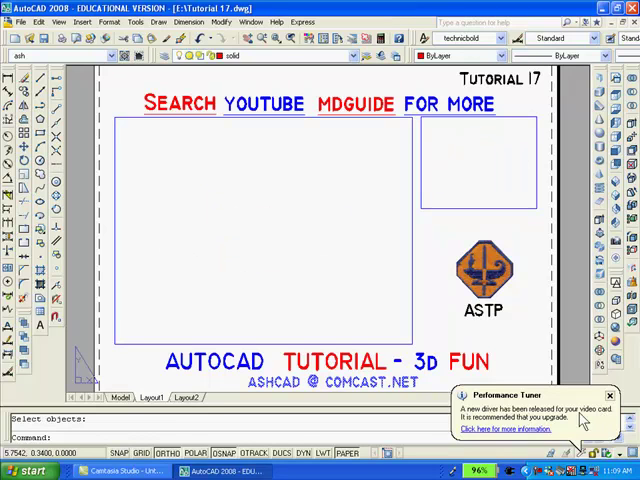
# Move into model space to work on the dimensioned retaining ring drawing
pyautogui.click(608, 396)
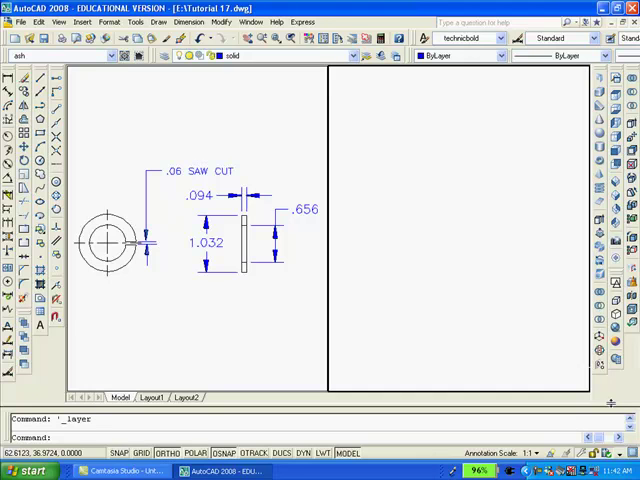
pyautogui.moveTo(610, 408)
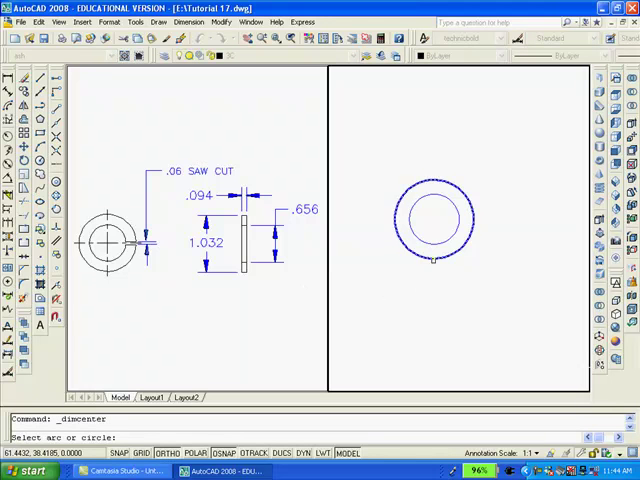
# Place a centre mark on the ring's concentric circles in the right-hand view
pyautogui.click(437, 218)
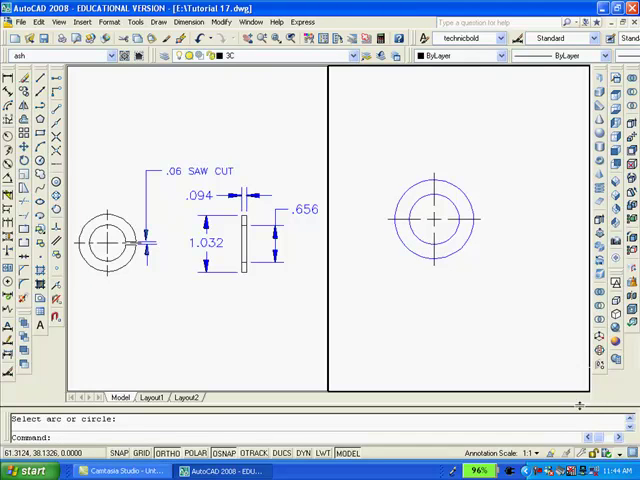
pyautogui.moveTo(575, 405)
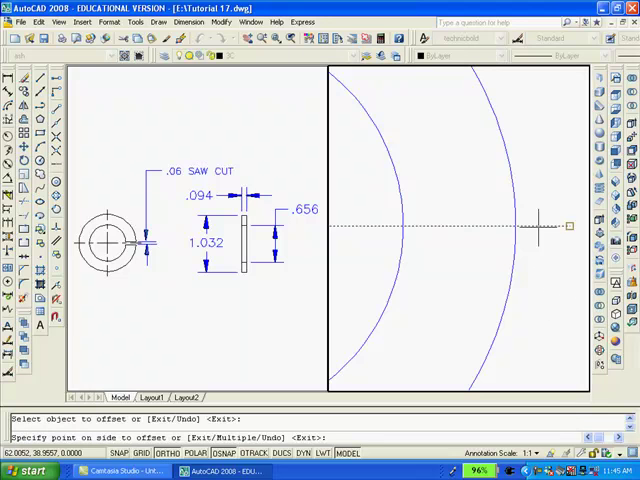
# Offset the centre line into saw-cut lines and break the outer circle between them
pyautogui.click(557, 227)
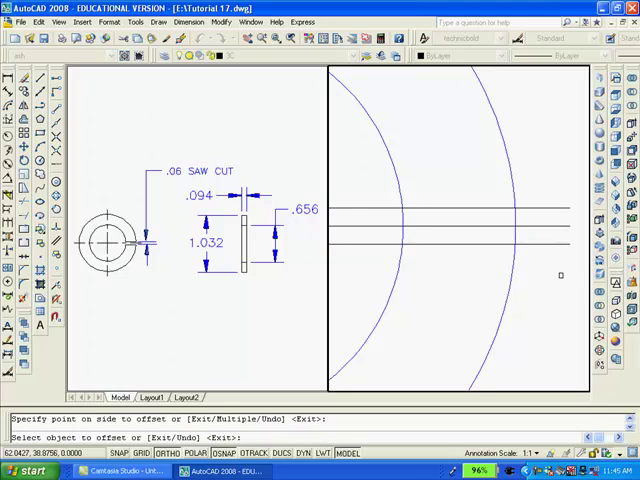
pyautogui.write('br')
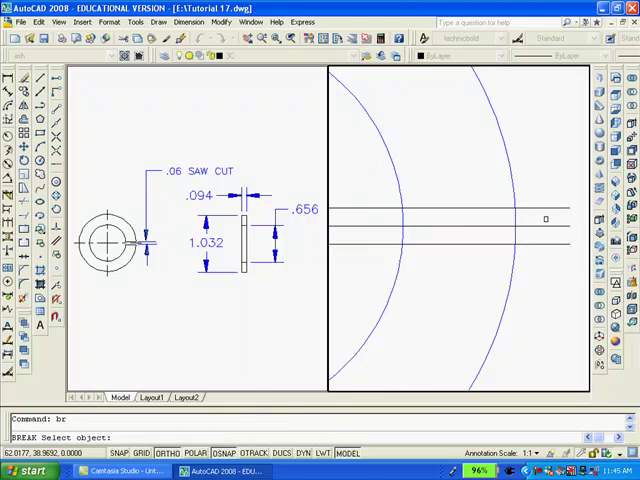
pyautogui.click(547, 218)
pyautogui.write('f')
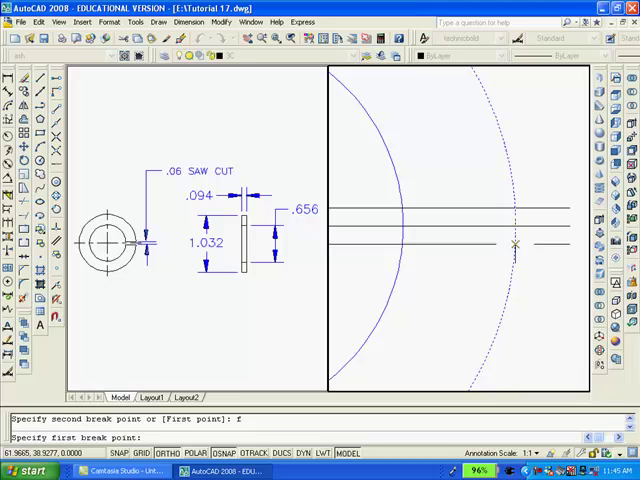
pyautogui.click(517, 243)
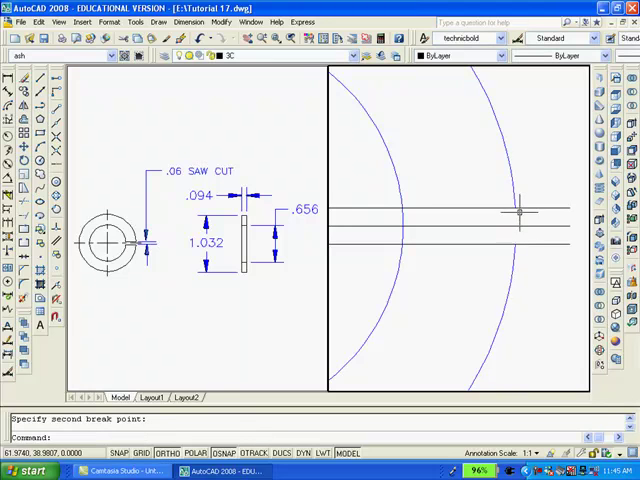
pyautogui.moveTo(550, 148)
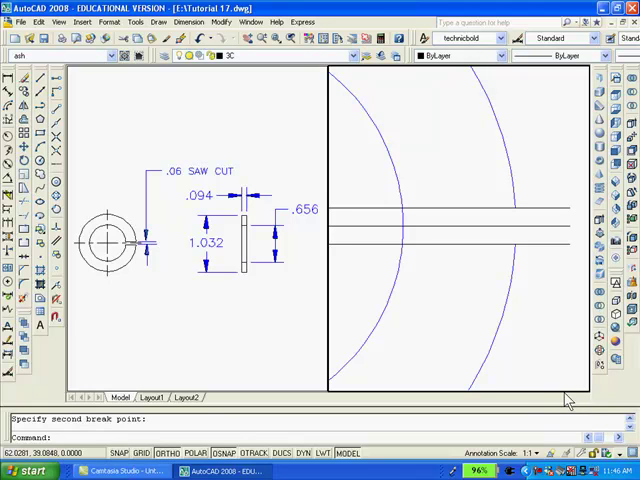
pyautogui.click(398, 235)
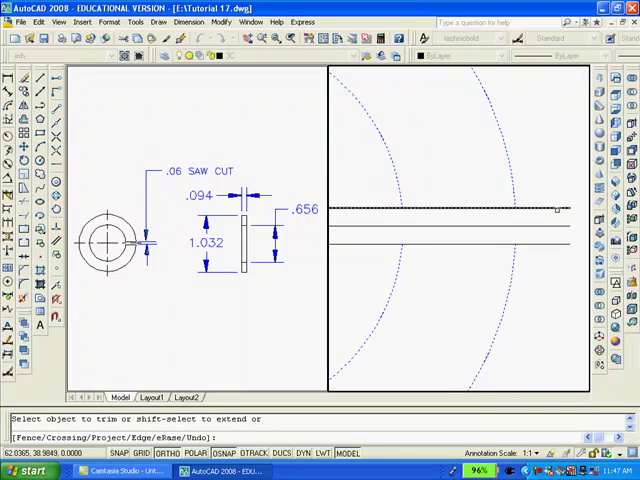
# Trim away the excess portion of a saw-cut line
pyautogui.click(421, 248)
pyautogui.write('pe')
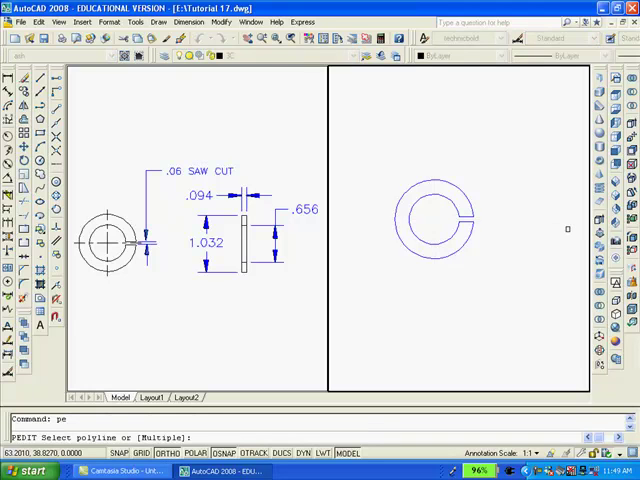
pyautogui.moveTo(565, 228)
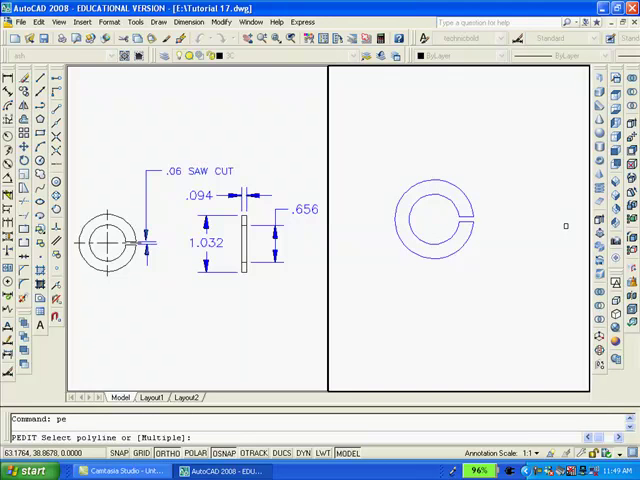
pyautogui.moveTo(554, 307)
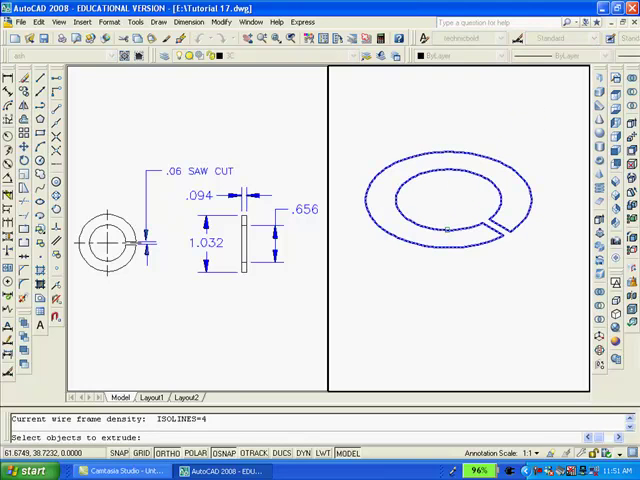
# Extrude the split-ring outline, entering the ring thickness as the height
pyautogui.click(447, 200)
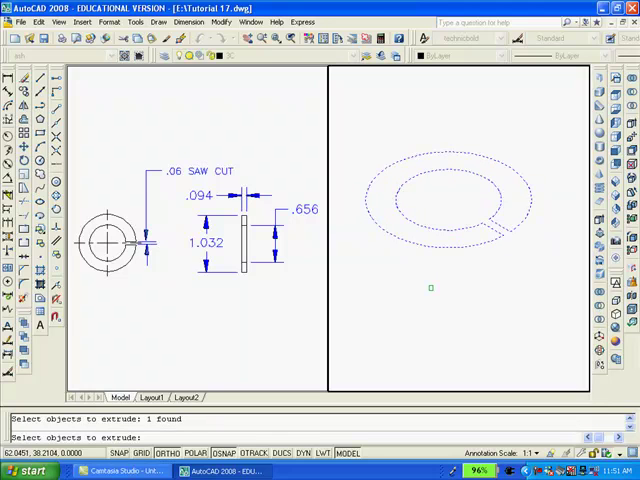
pyautogui.write('.0')
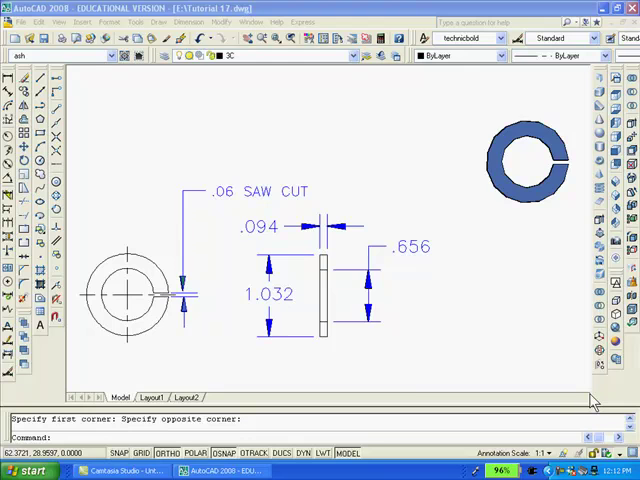
# Return to the Layout1 title sheet showing the drawing and blue ring solid
pyautogui.click(155, 397)
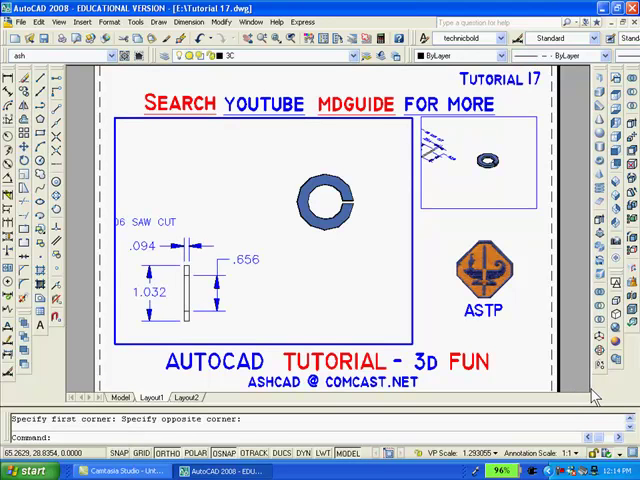
pyautogui.moveTo(573, 278)
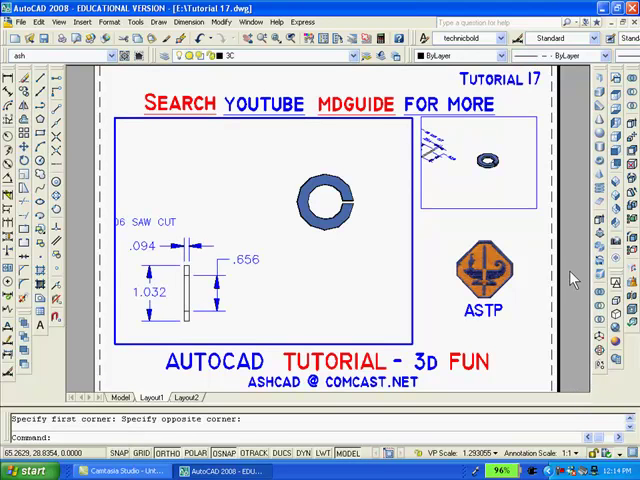
pyautogui.moveTo(570, 232)
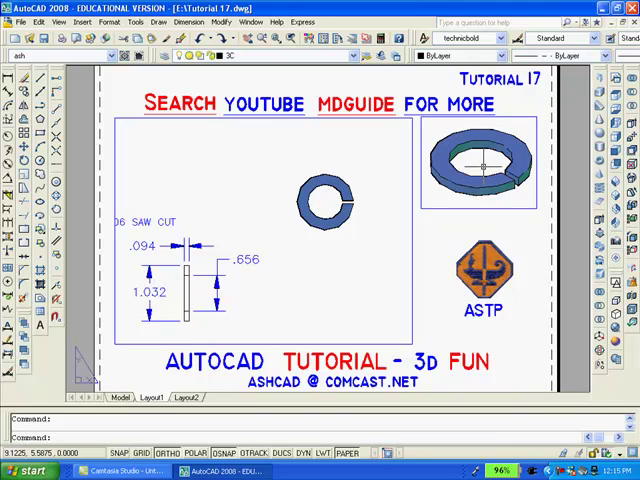
pyautogui.moveTo(485, 165)
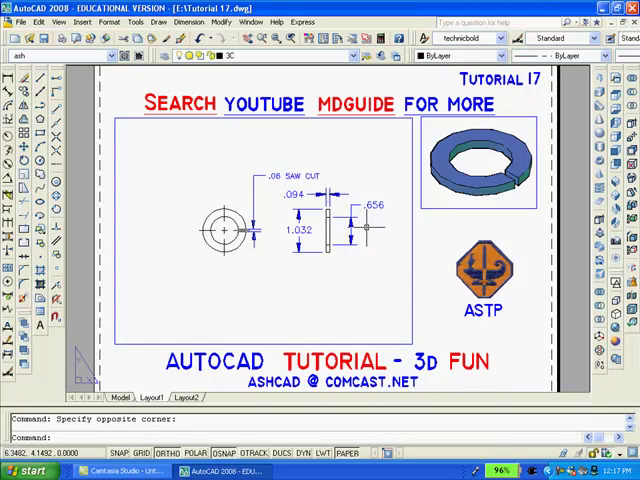
pyautogui.moveTo(363, 228)
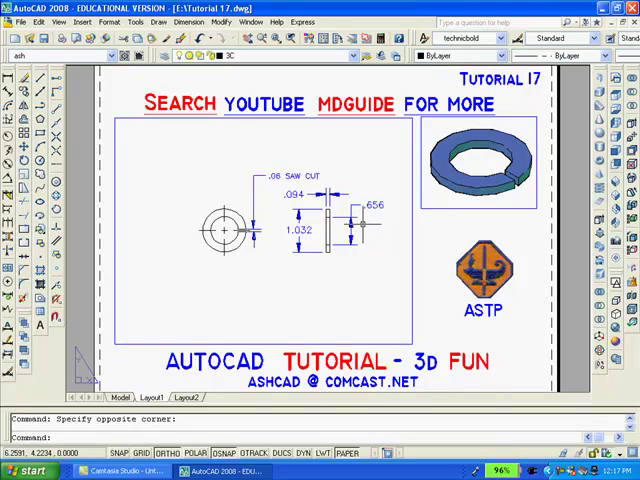